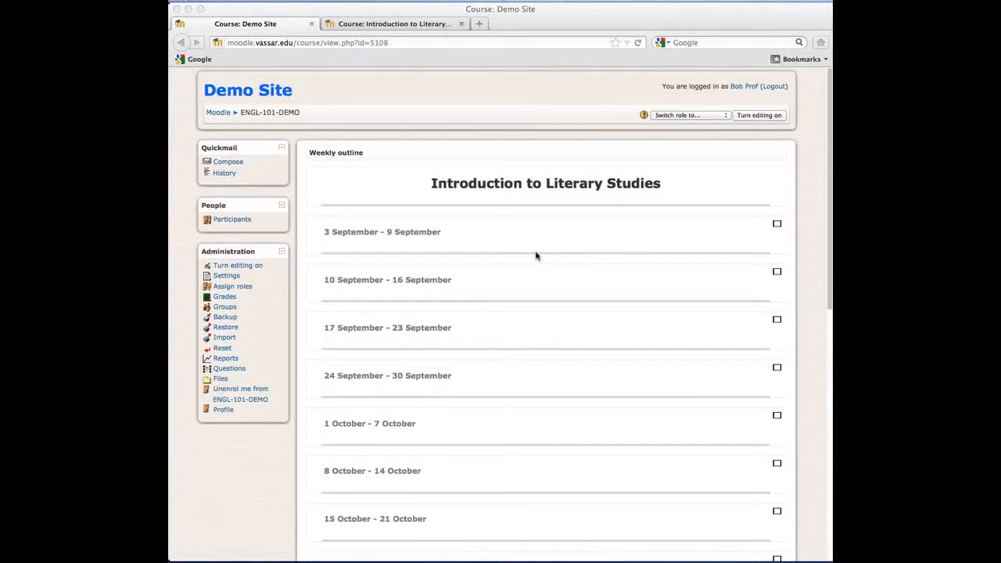
mouse_move(429, 306)
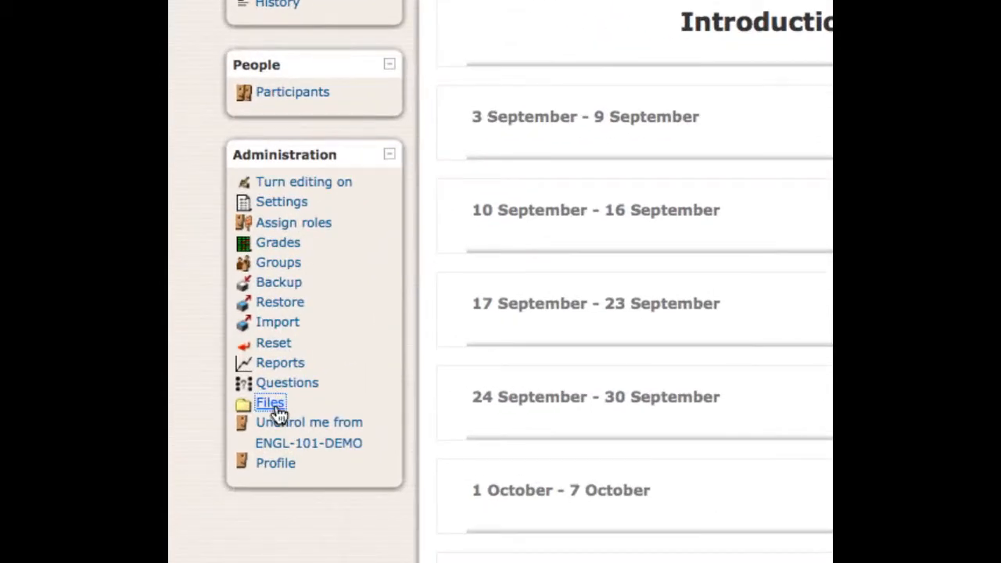
View the Files area of the old Demo Site course before switching to the new course
click(269, 404)
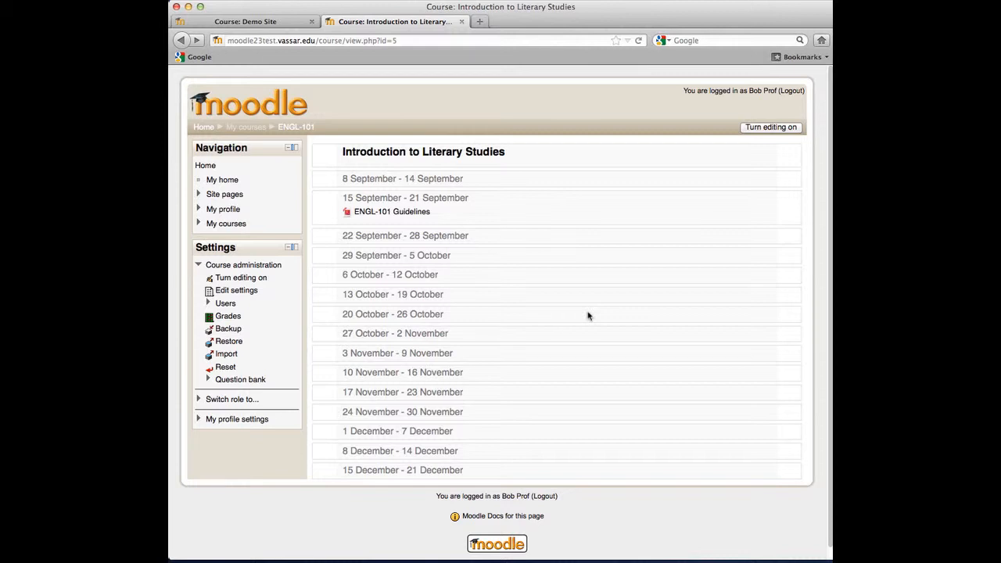
mouse_move(683, 12)
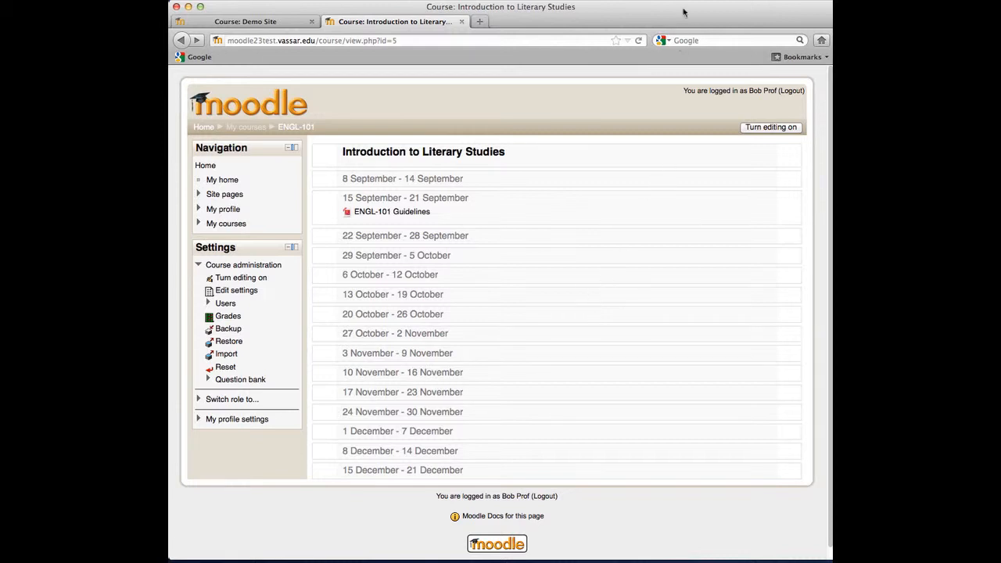
Switch the Introduction to Literary Studies course into editing mode
click(771, 129)
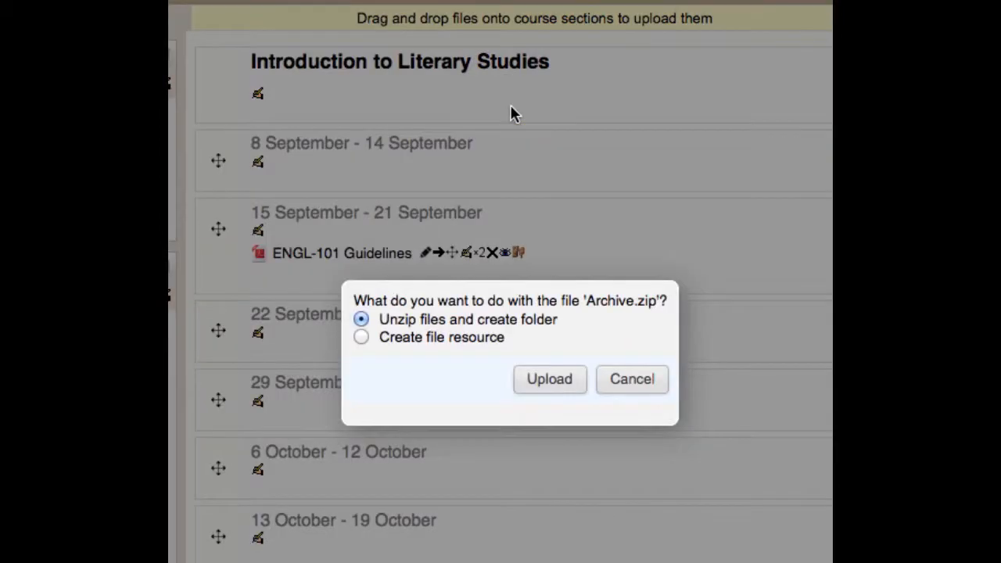
Upload Archive.zip so it unzips into an Archive folder in the top section
click(550, 380)
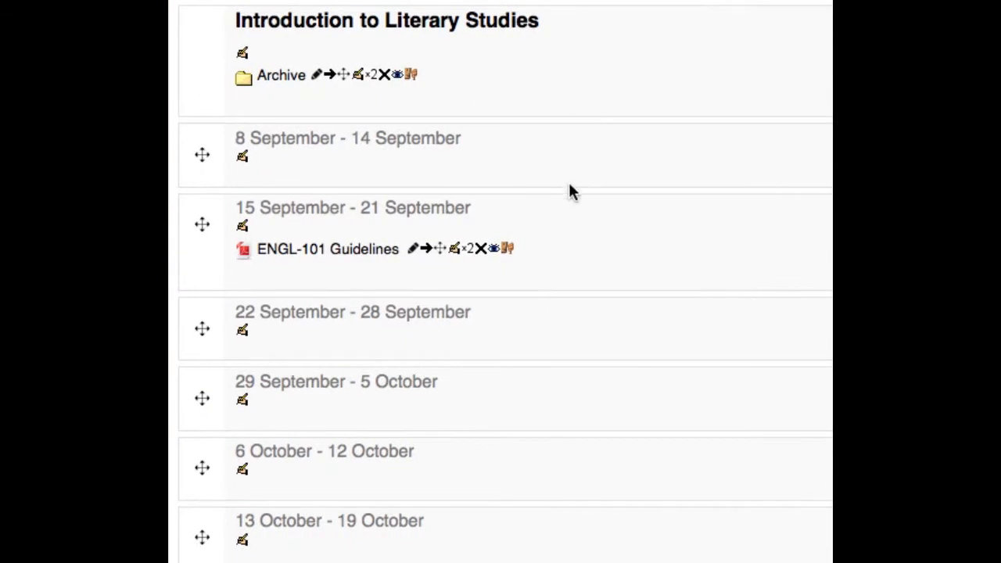
mouse_move(650, 234)
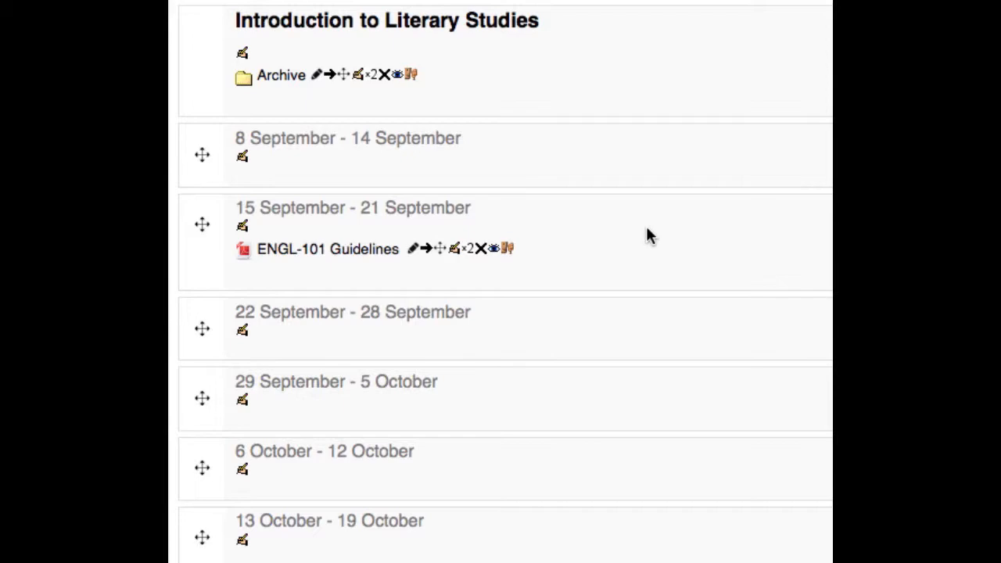
mouse_move(406, 78)
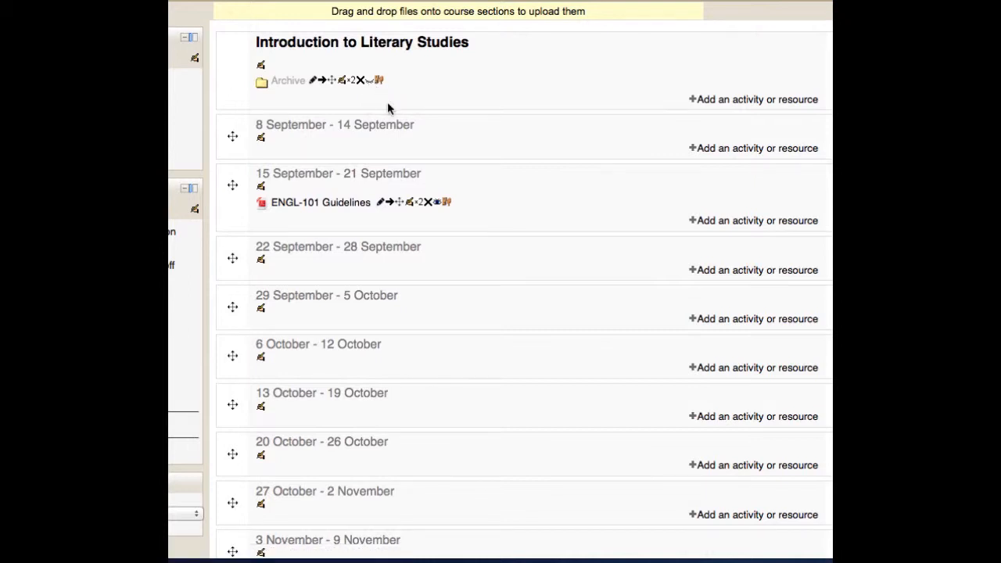
mouse_move(677, 103)
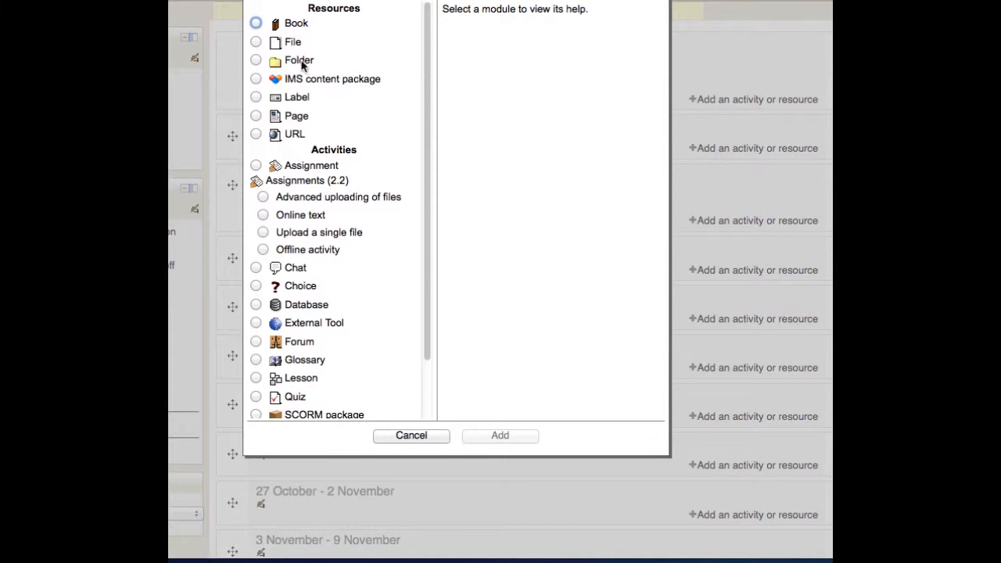
Add a new File resource from 'Add an activity or resource'
click(255, 40)
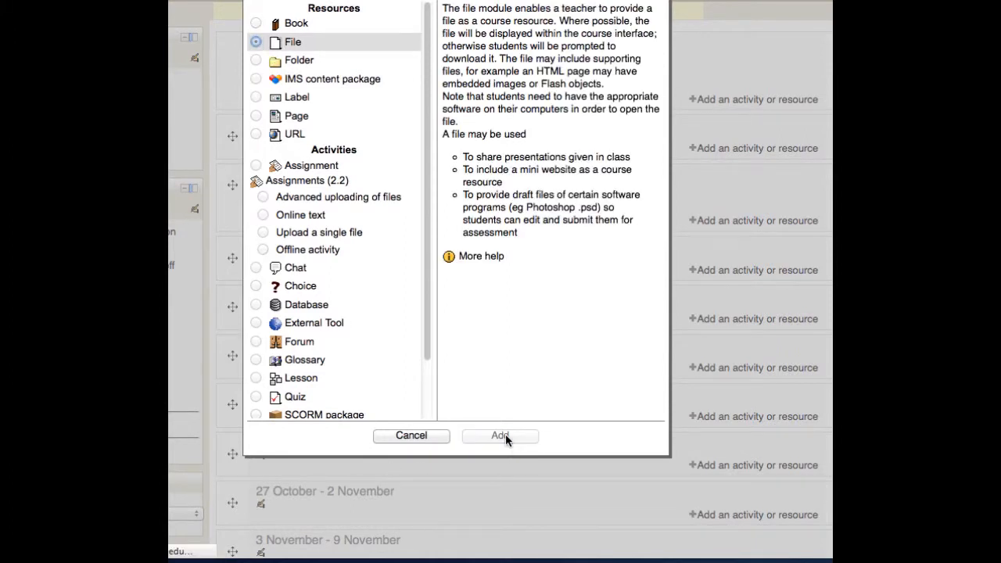
click(500, 435)
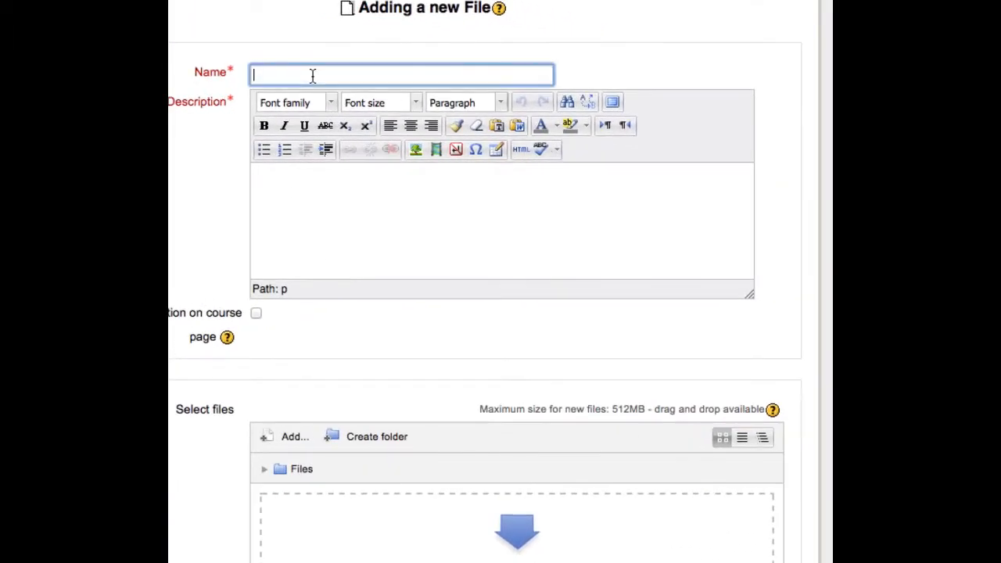
Name the resource Syllabus and browse the file picker into the Archive folder
text(Syllabus)
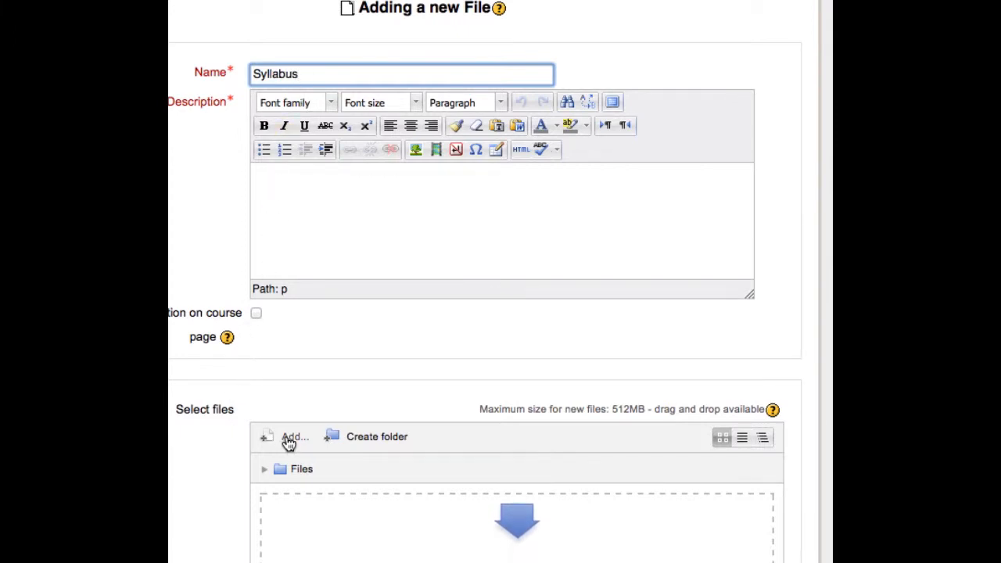
click(294, 436)
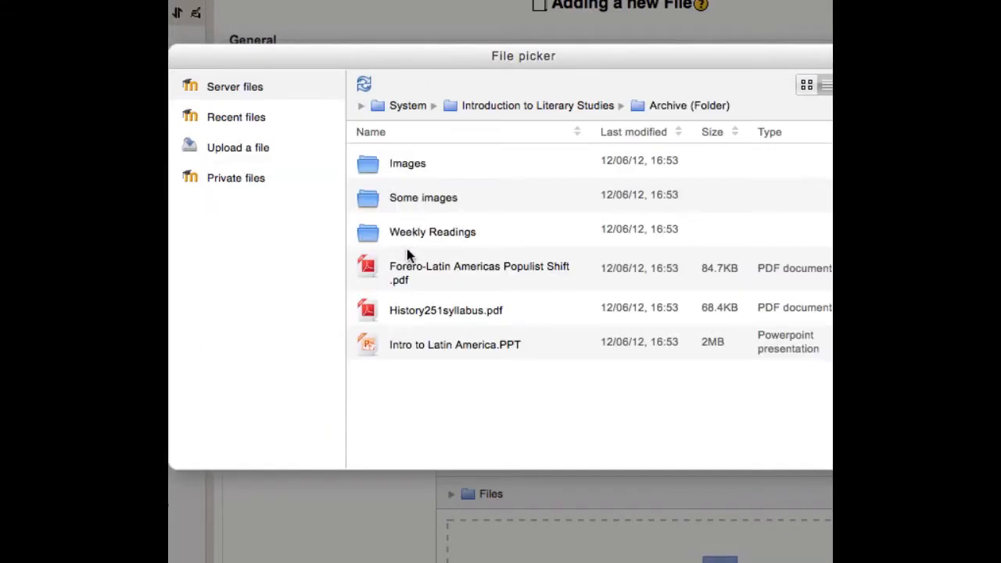
mouse_move(462, 317)
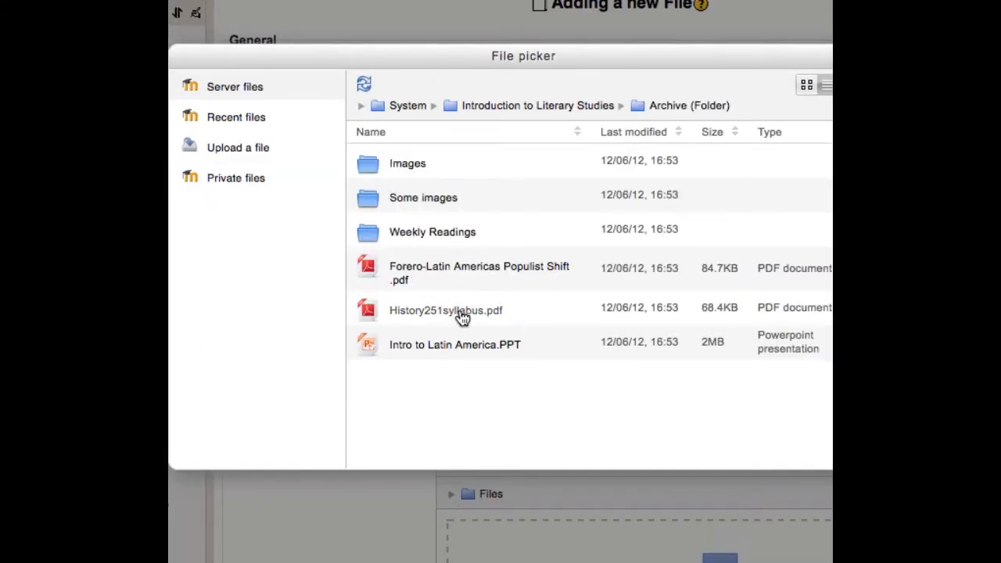
Attach History251syllabus.pdf to the Syllabus resource and save it to the course
click(444, 309)
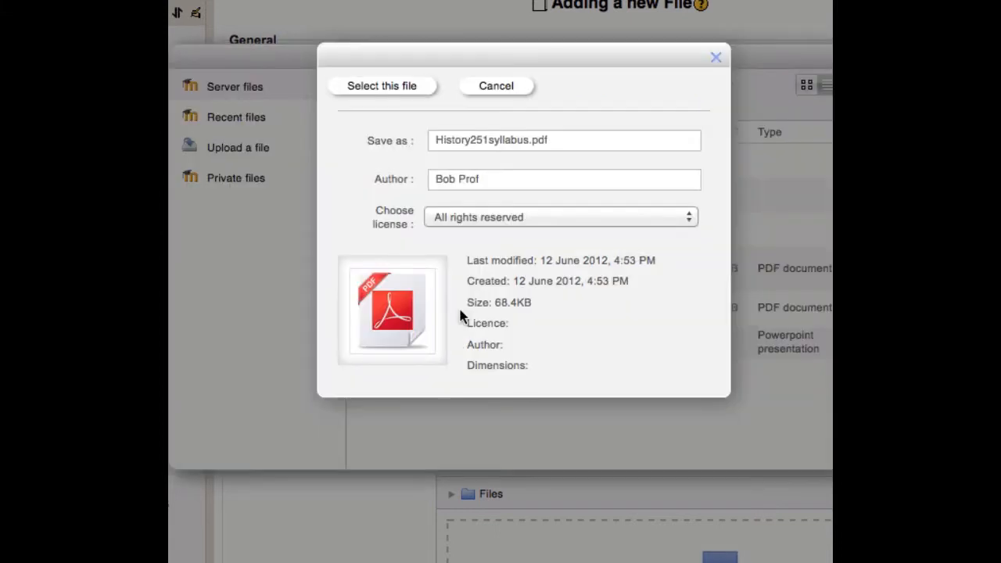
mouse_move(447, 163)
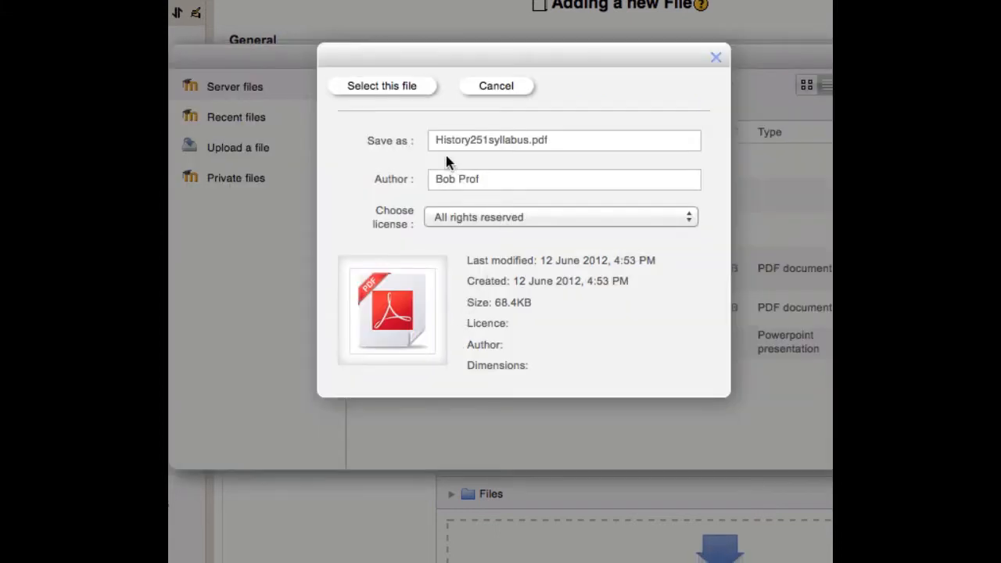
click(382, 84)
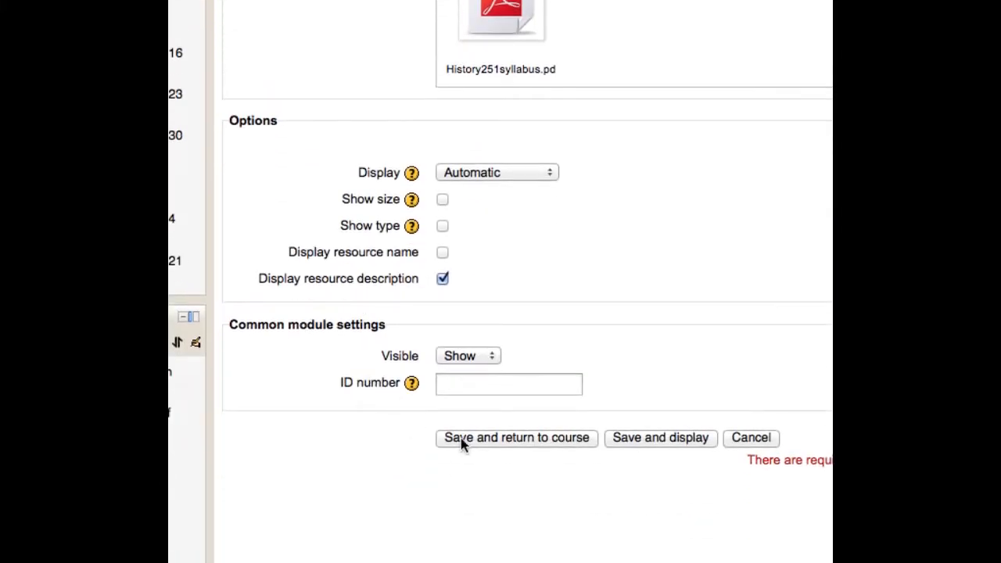
mouse_move(484, 450)
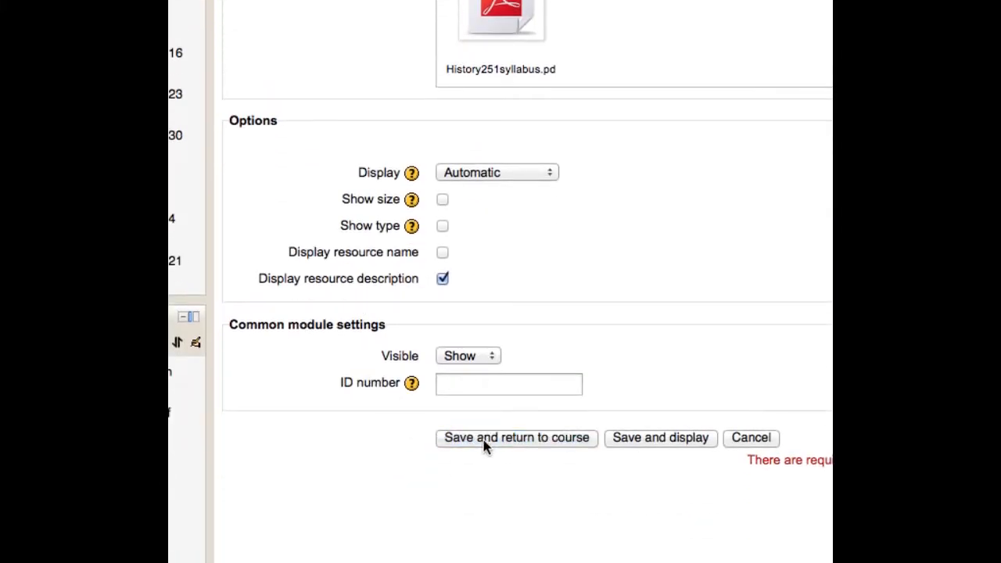
click(516, 438)
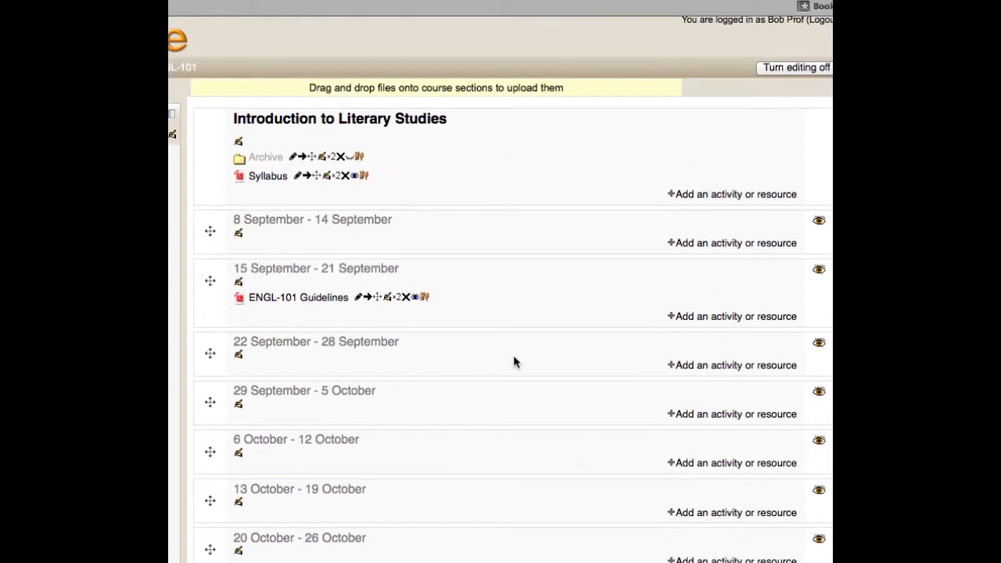
mouse_move(774, 74)
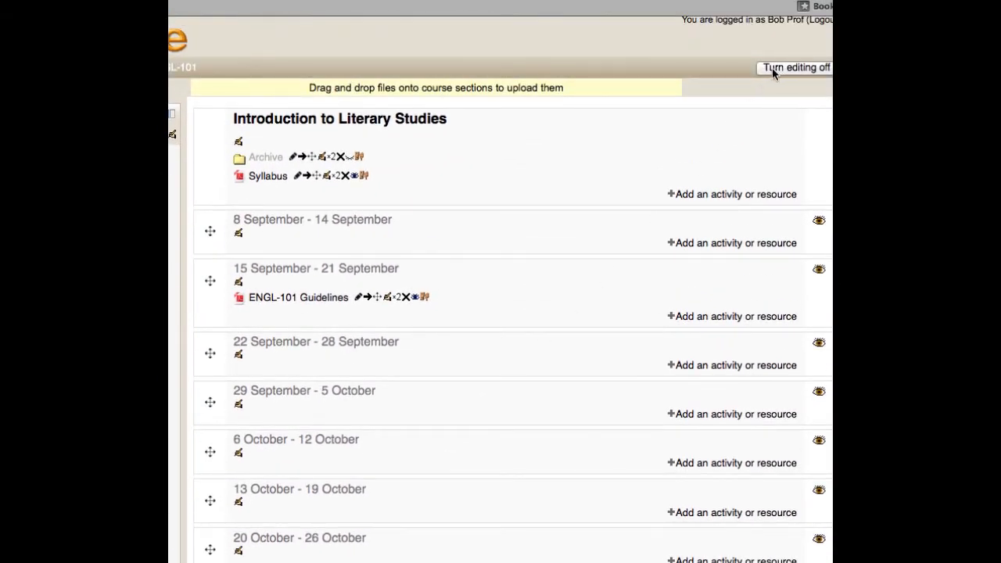
Turn editing off to show the students' view with Archive and Syllabus
click(796, 67)
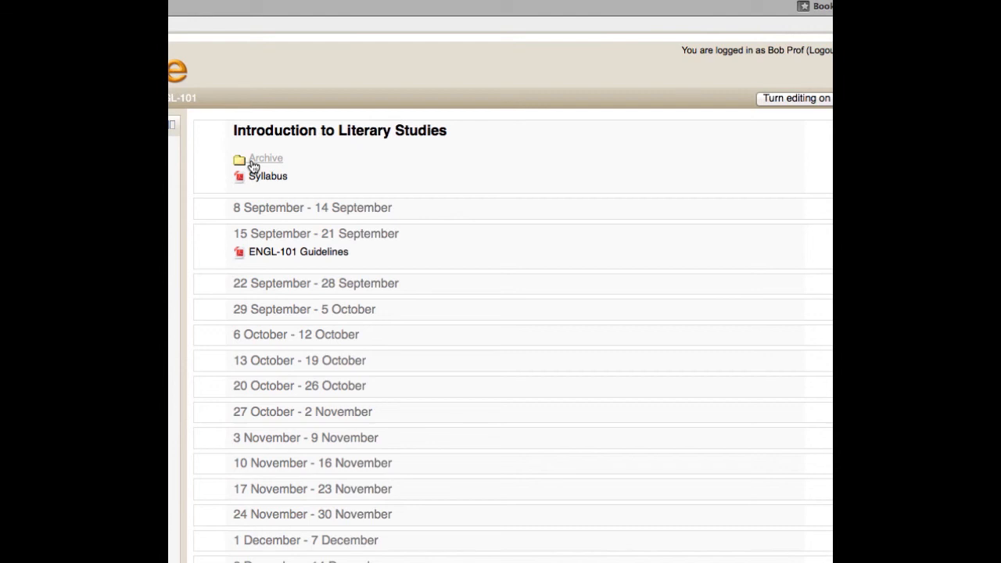
mouse_move(284, 164)
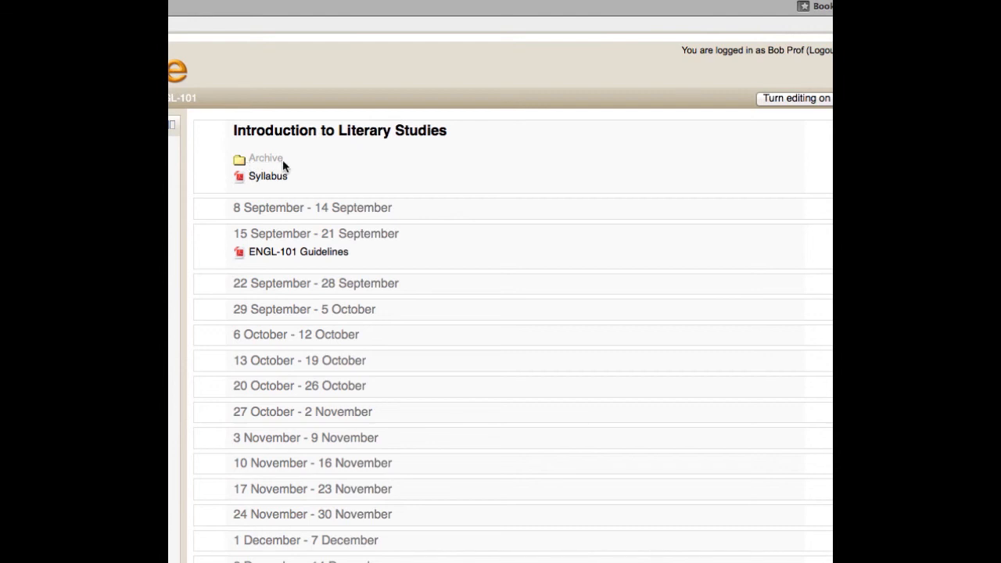